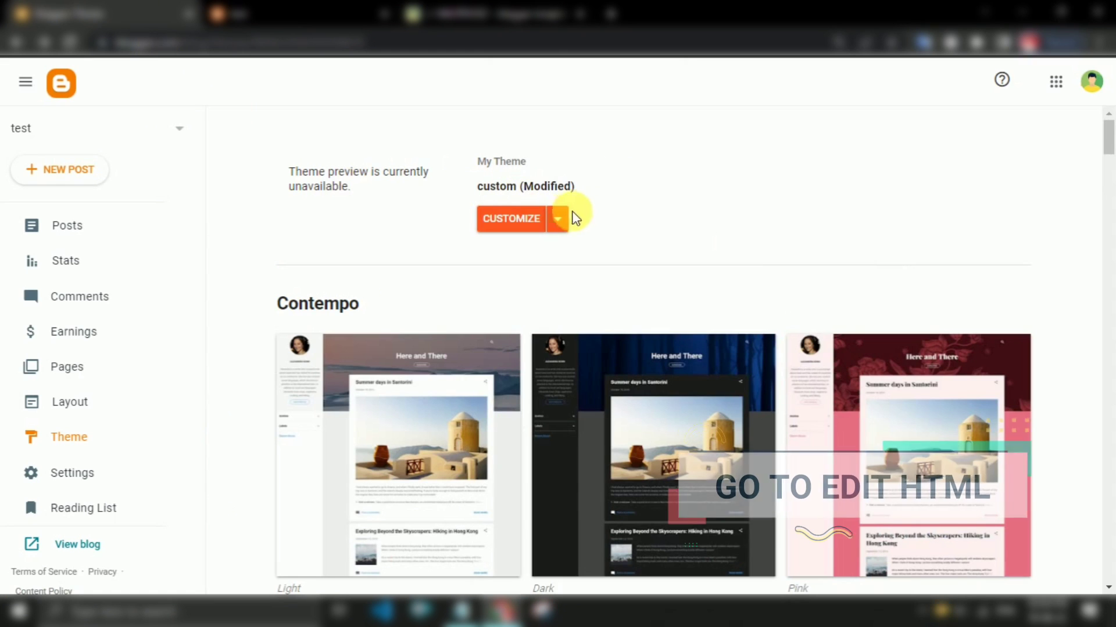
# Open the theme's Edit HTML editor and search the code for /head.
pyautogui.click(558, 219)
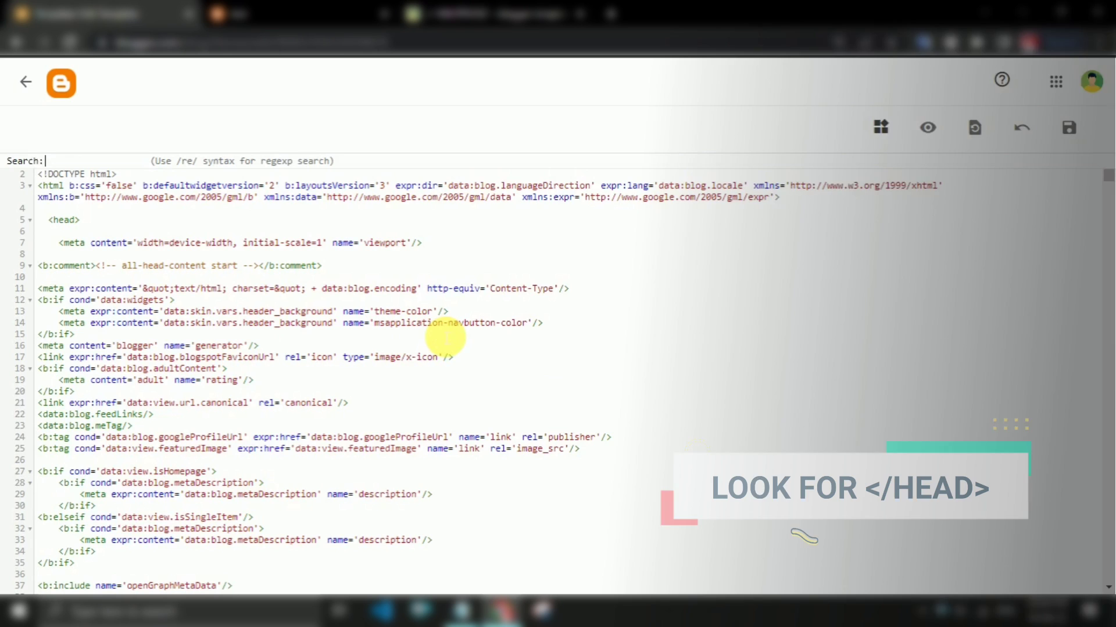
pyautogui.write('/head')
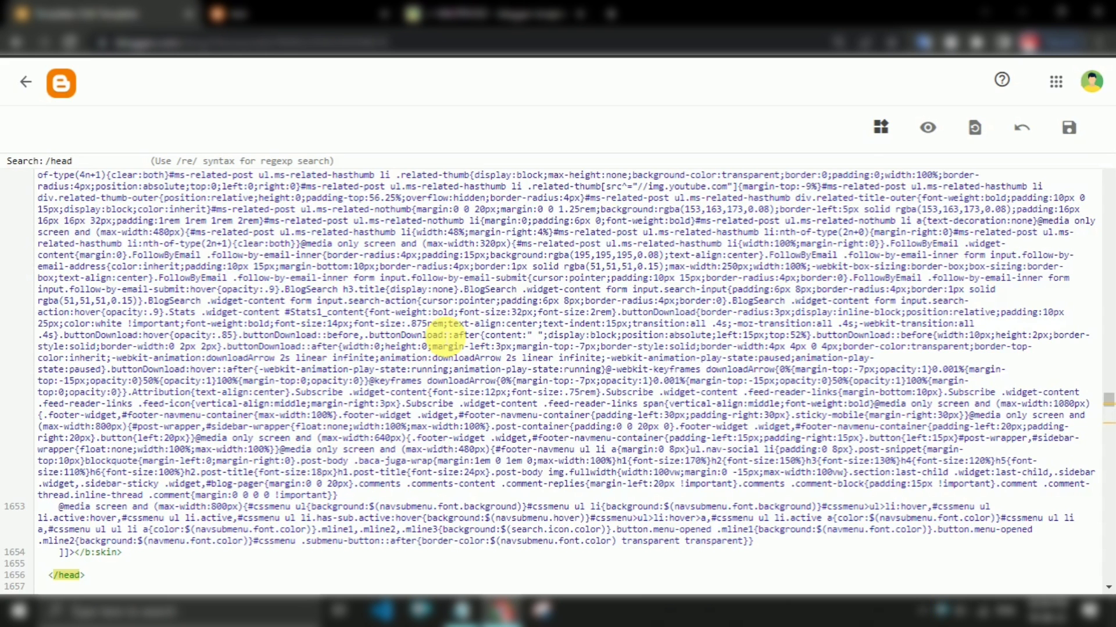
pyautogui.scroll(-3)
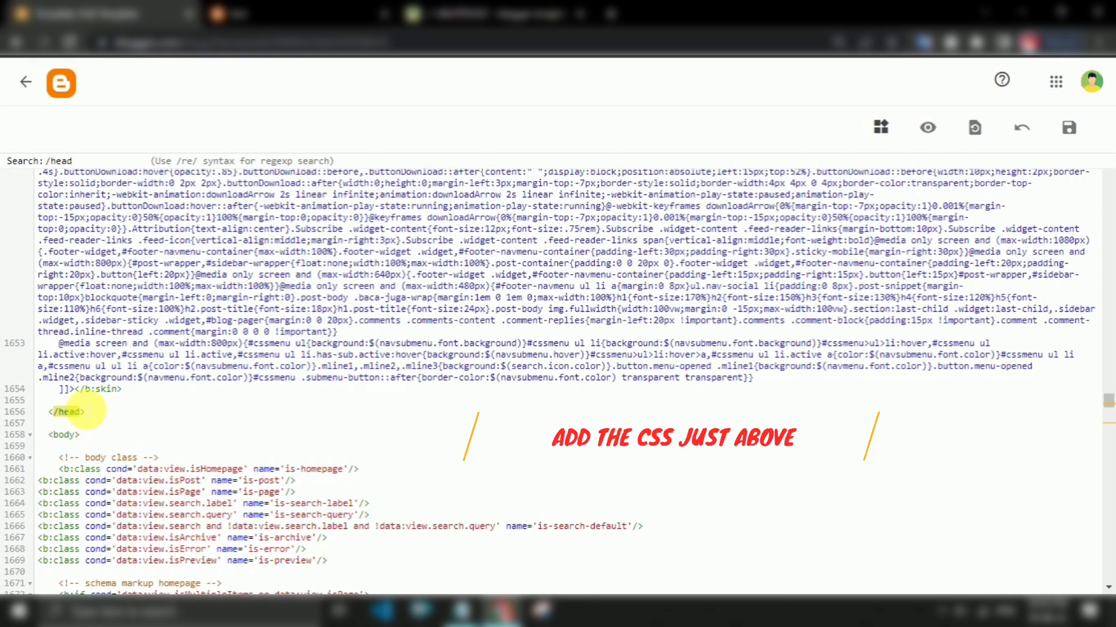
# Paste the popup-ad CSS style block just above the closing head tag.
pyautogui.rightClick(64, 402)
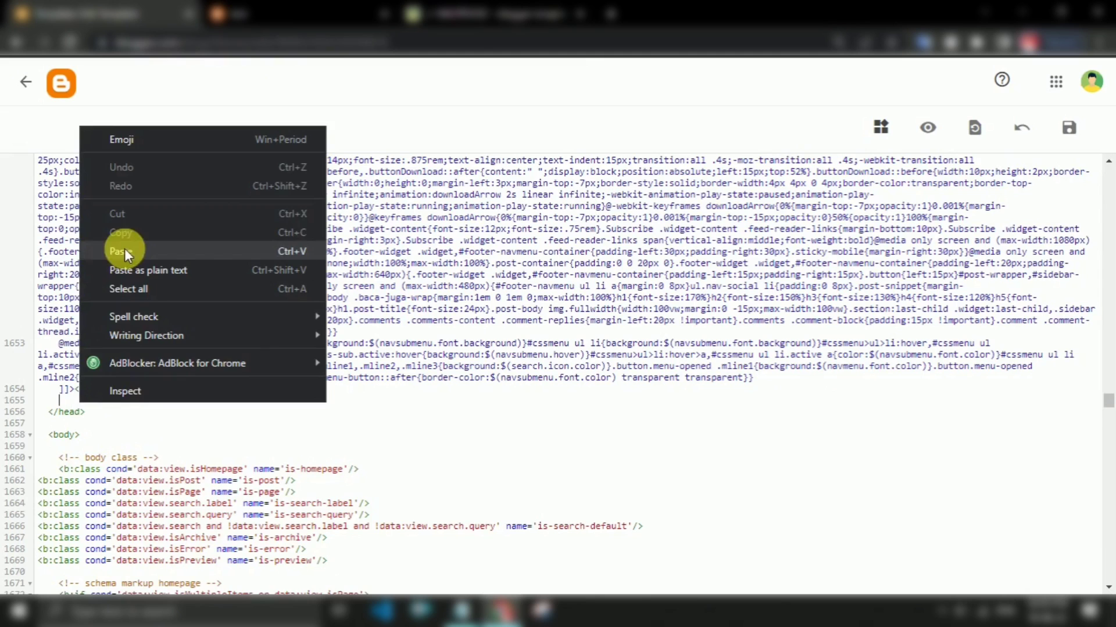
pyautogui.click(124, 252)
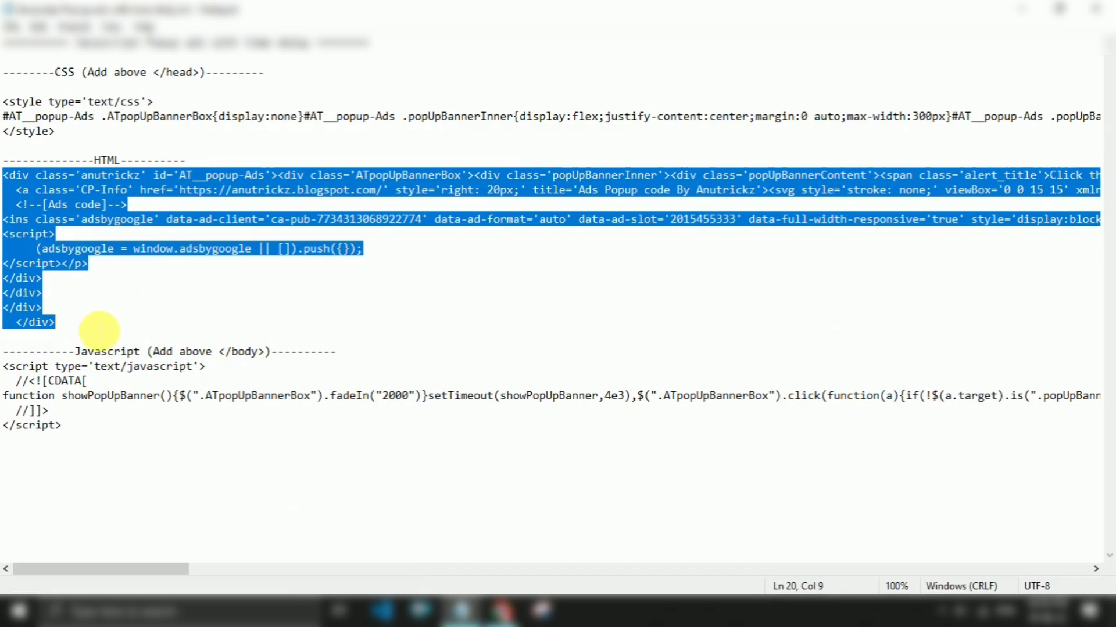
pyautogui.moveTo(125, 203)
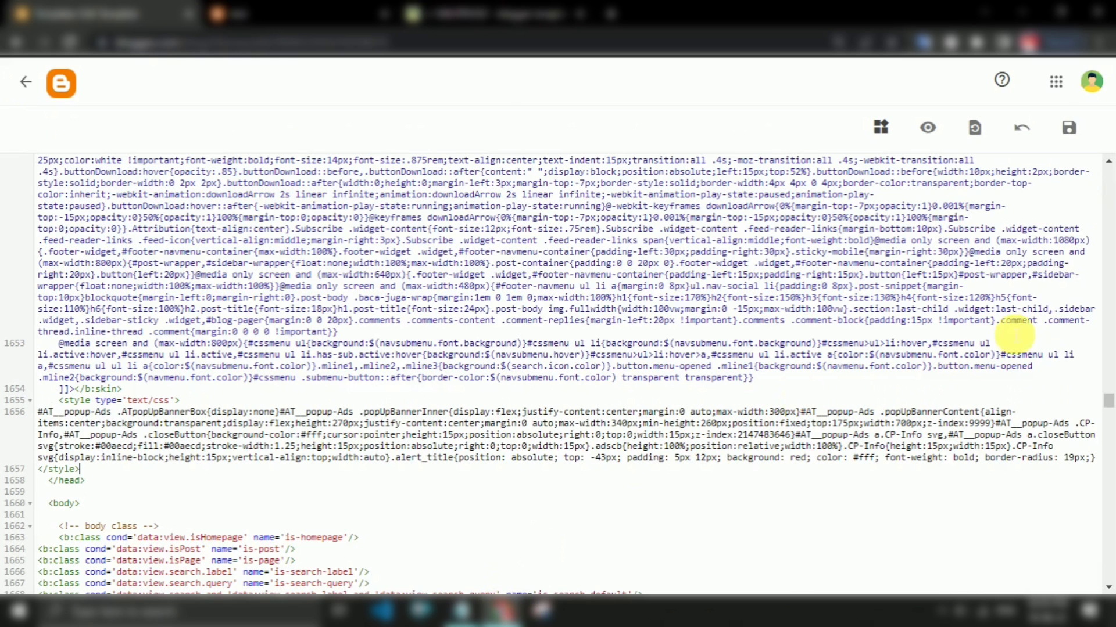
pyautogui.scroll(-3)
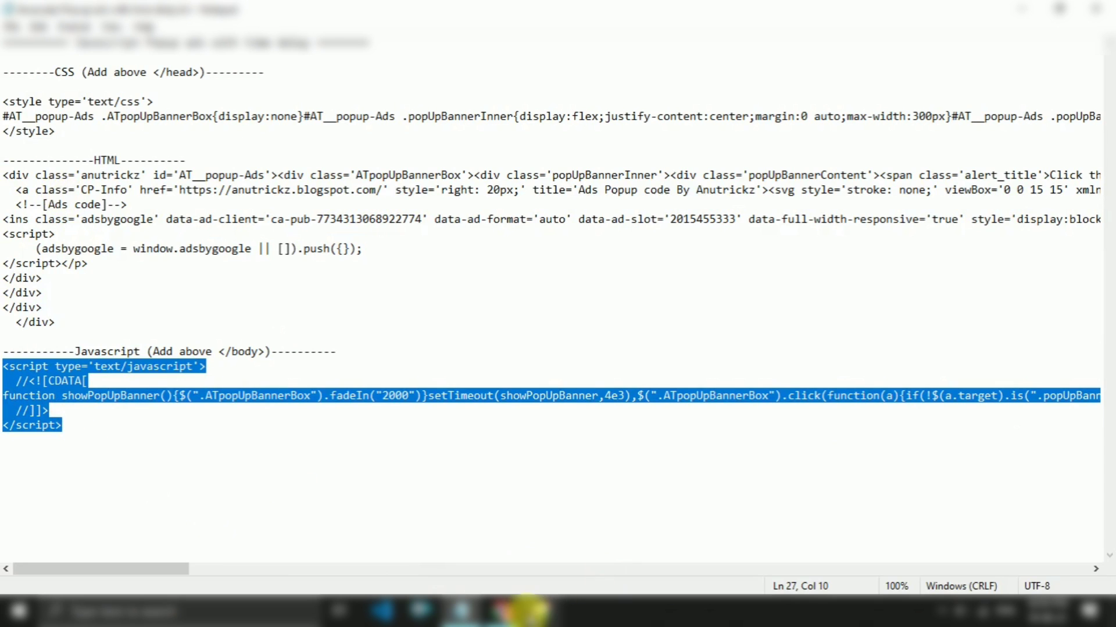
# Paste the popup HTML and script above </body>, save the theme, and view the blog.
pyautogui.rightClick(107, 569)
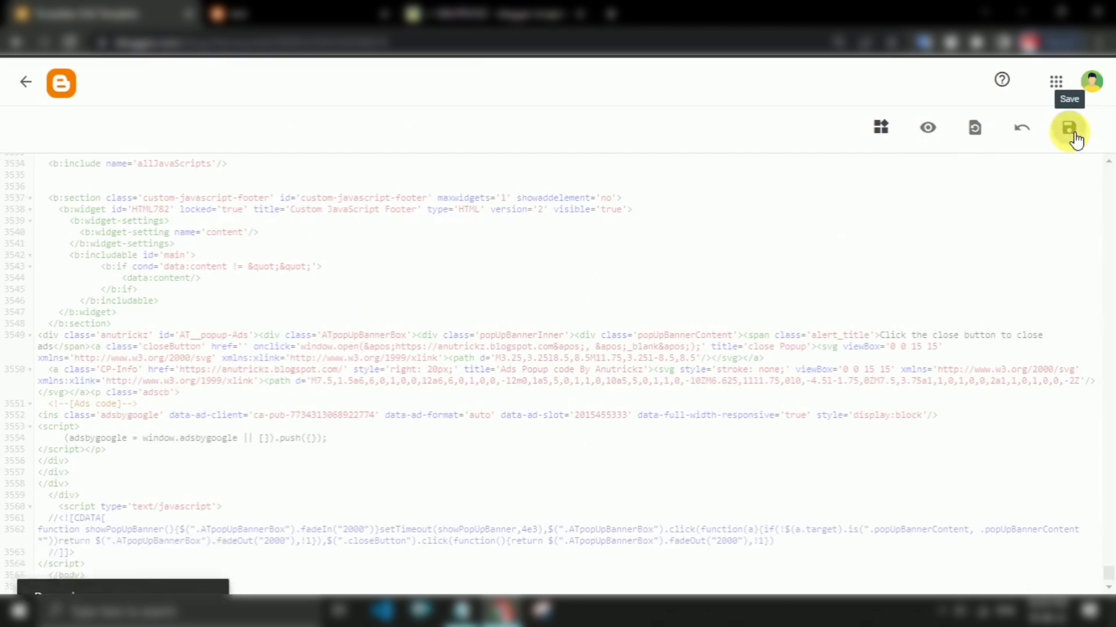
pyautogui.click(1069, 128)
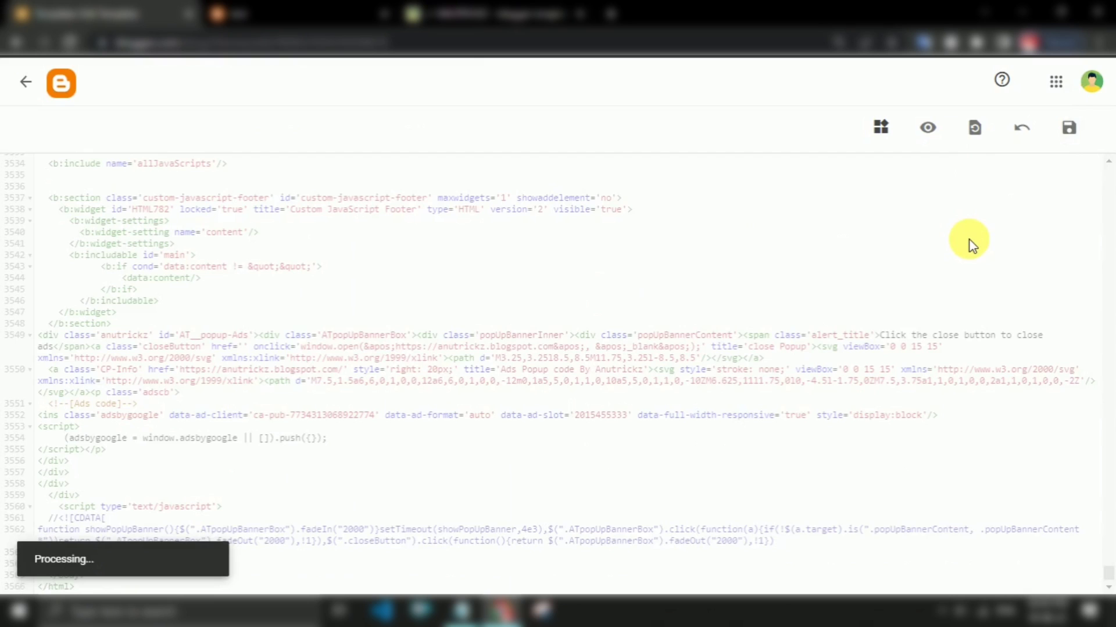
pyautogui.moveTo(976, 242)
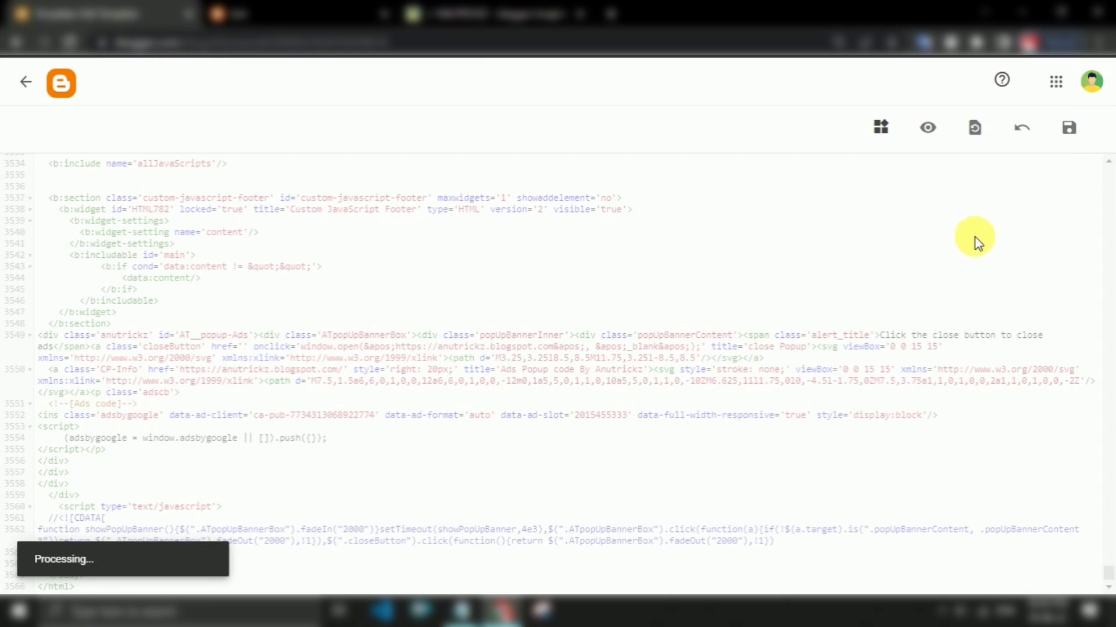
pyautogui.moveTo(643, 155)
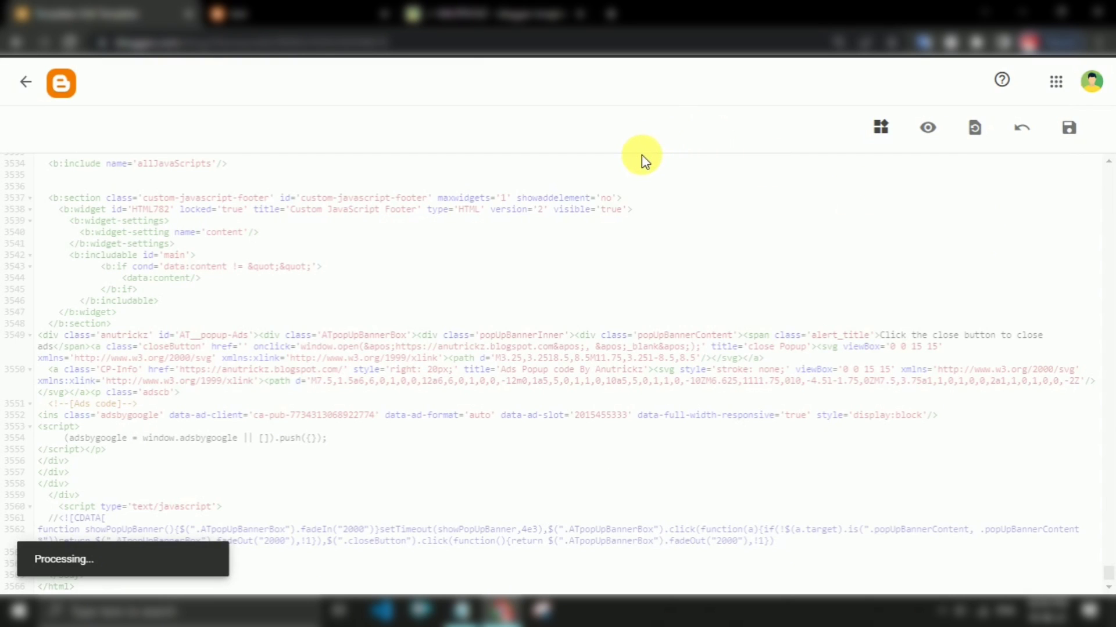
pyautogui.click(1068, 128)
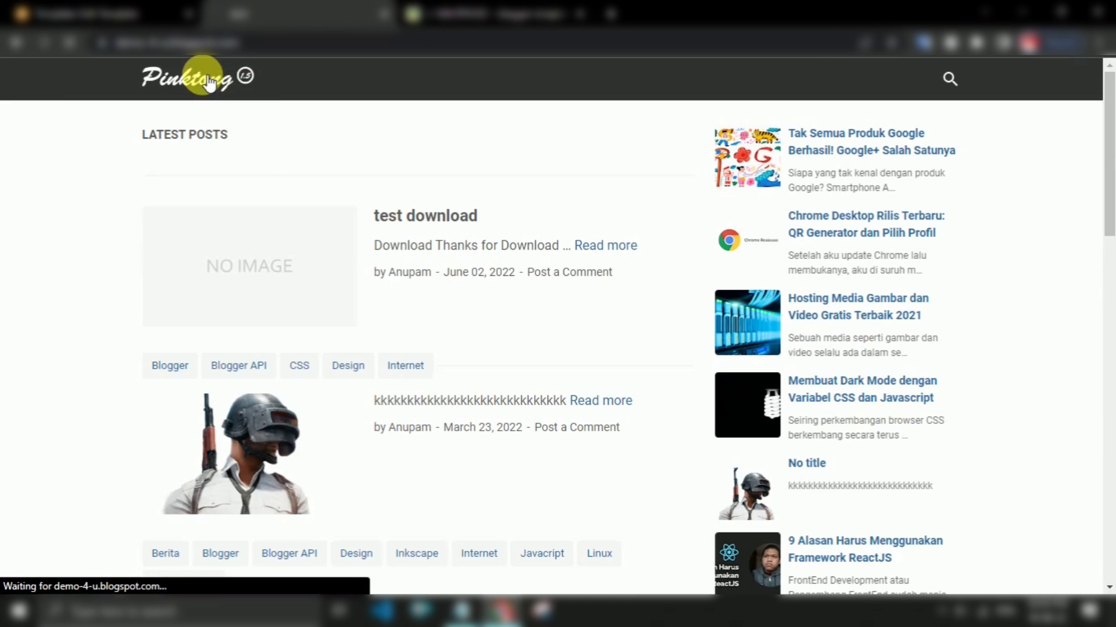
pyautogui.moveTo(1104, 276)
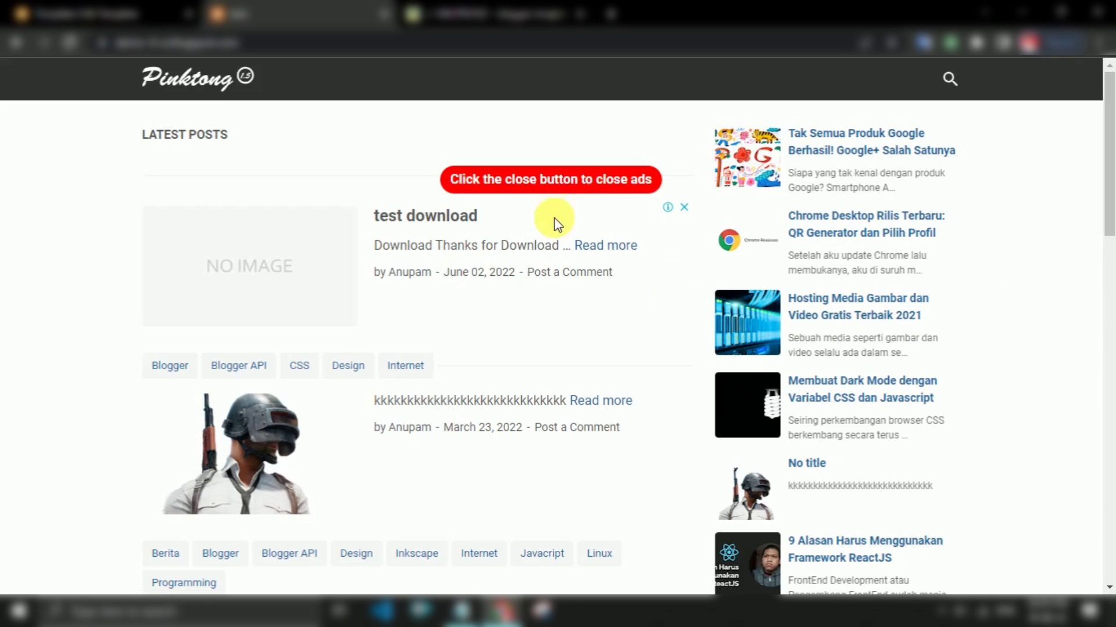
# Scroll the reloaded blog while the popup ad notice appears.
pyautogui.scroll(-3)
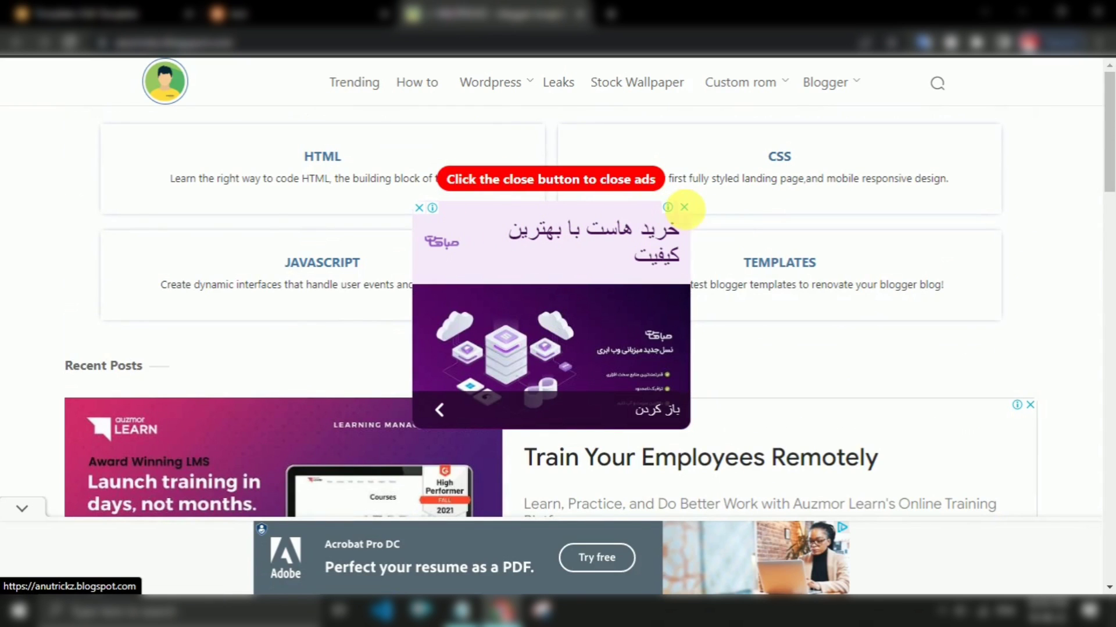
# Close the popup ad on the demo site, then on the blog.
pyautogui.click(682, 207)
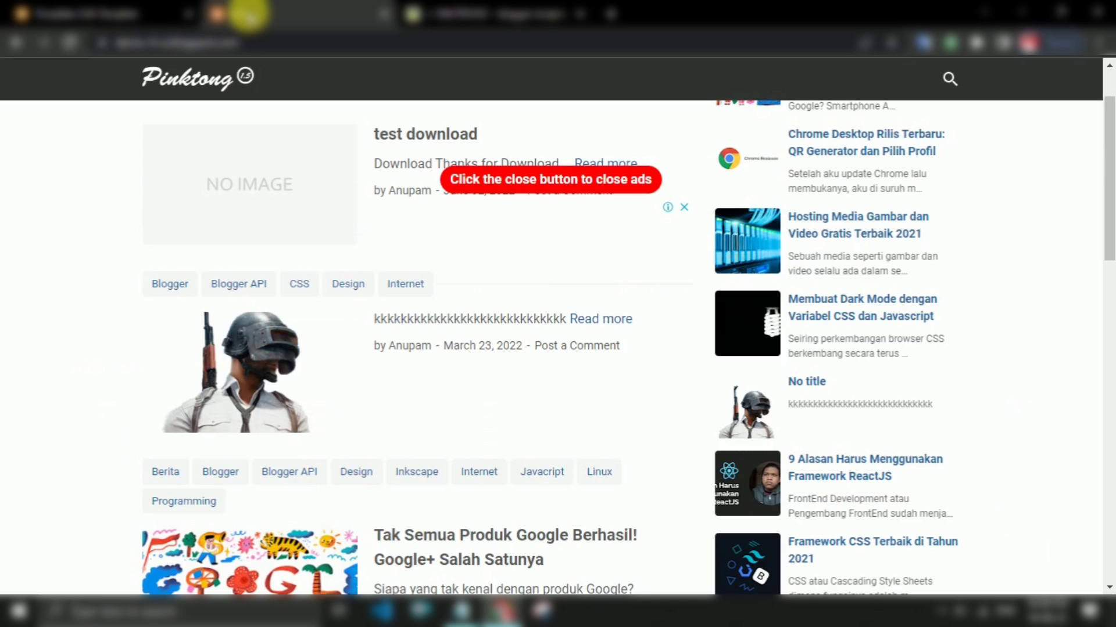
pyautogui.moveTo(684, 208)
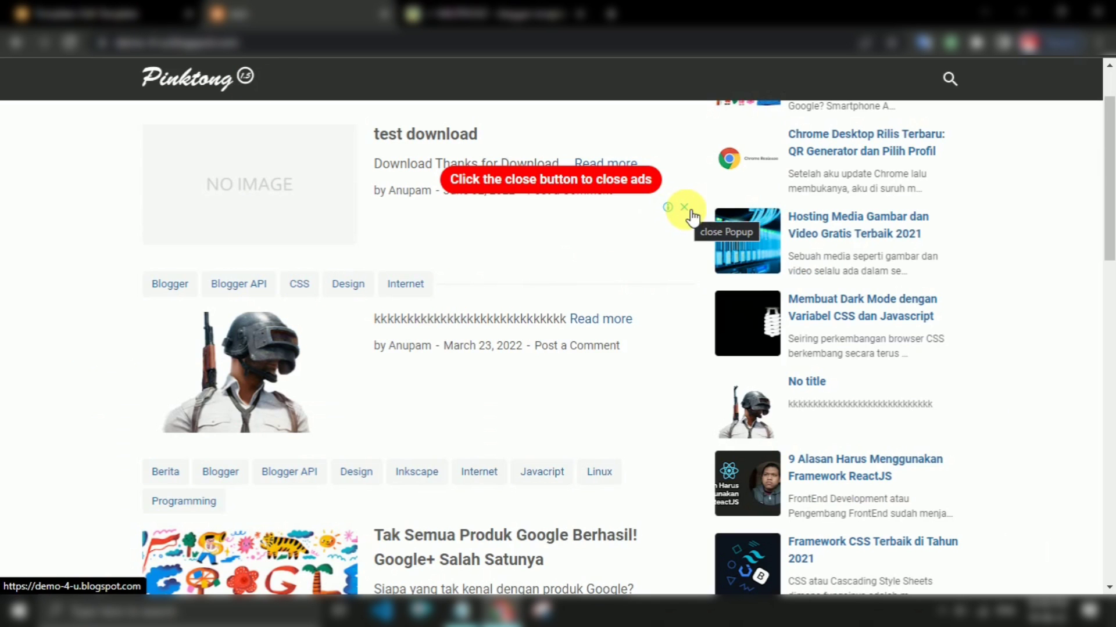
pyautogui.click(681, 207)
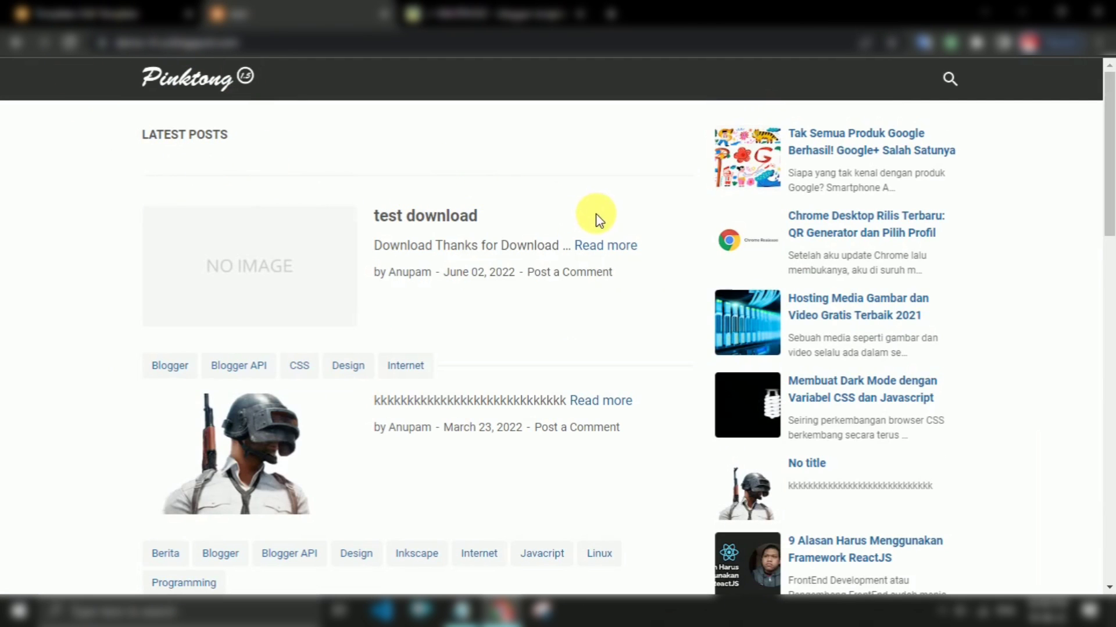
pyautogui.moveTo(533, 238)
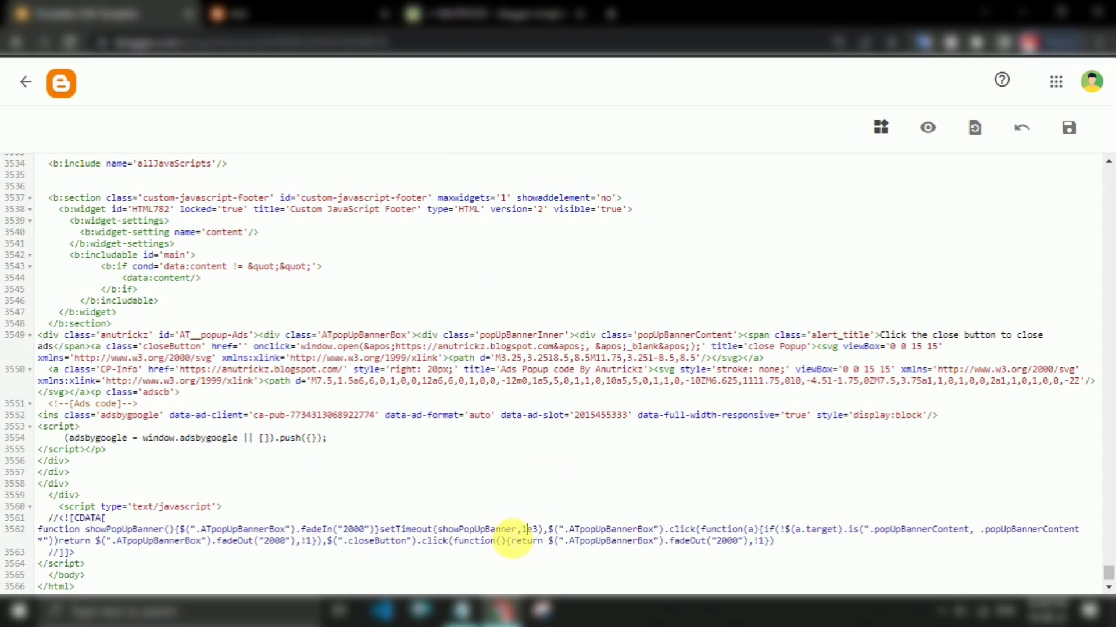
# Save the theme with the 1e3 popup delay and check the blog.
pyautogui.click(1067, 129)
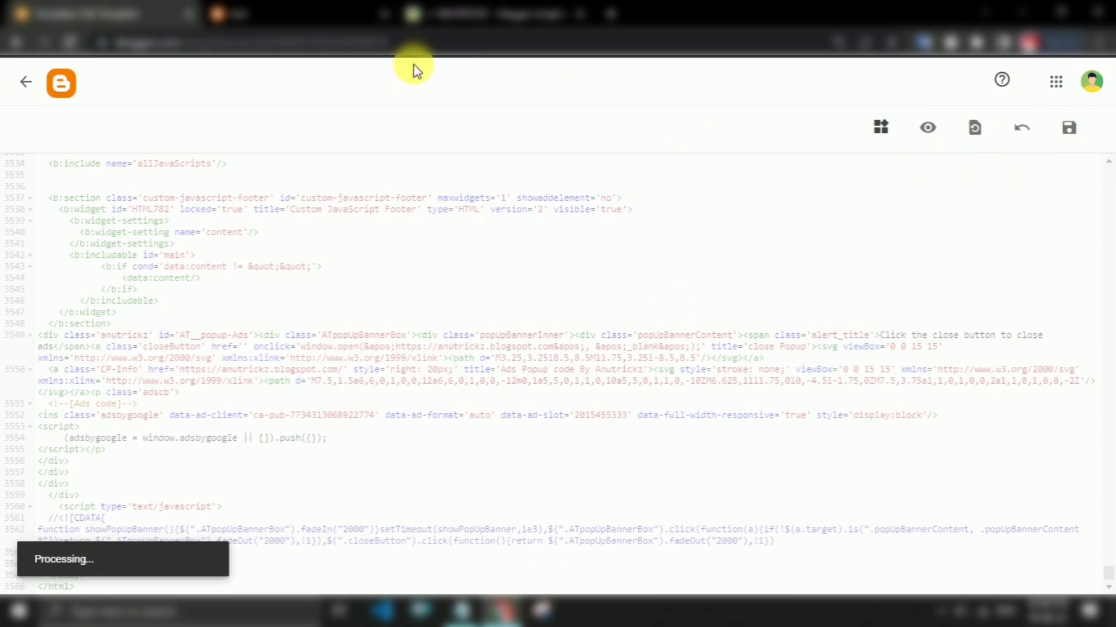
pyautogui.moveTo(363, 212)
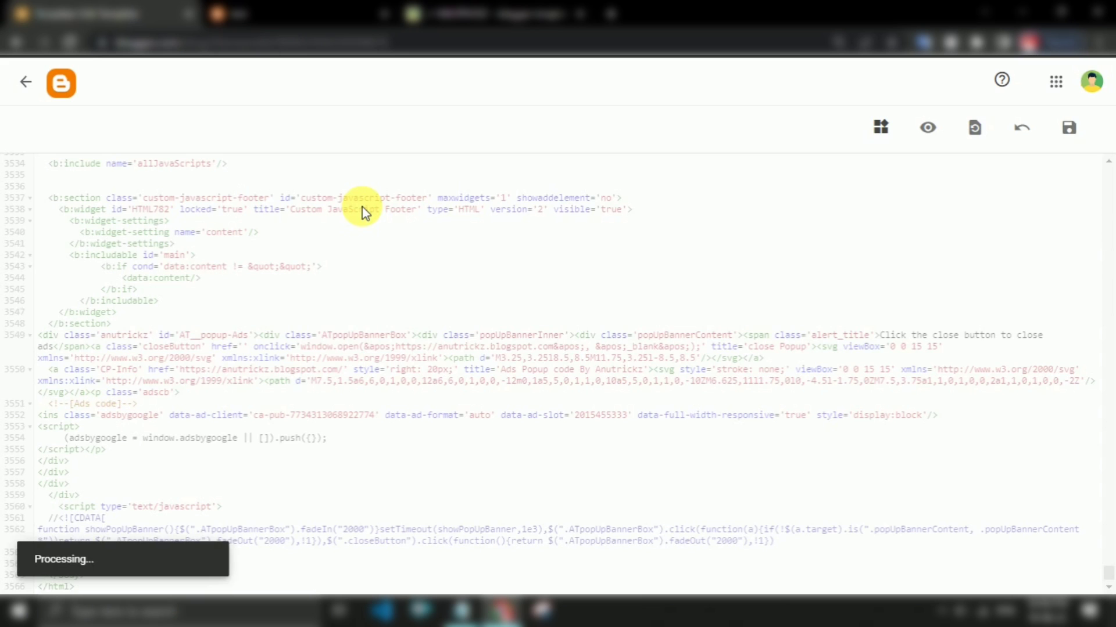
pyautogui.click(928, 127)
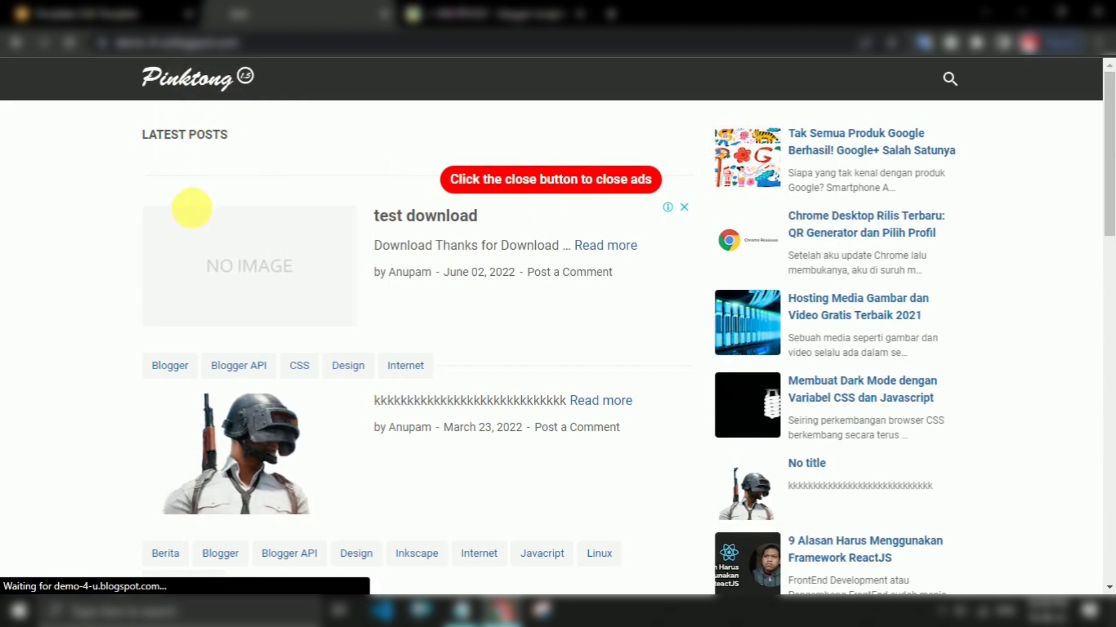
# Return from the blog to Blogger's theme HTML editor.
pyautogui.click(683, 207)
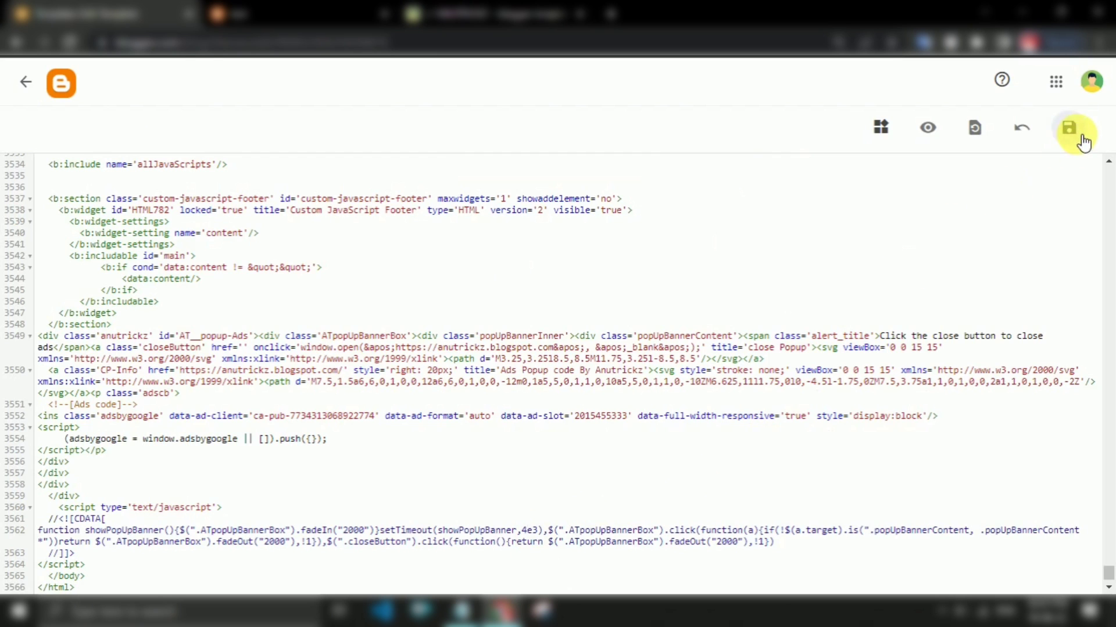
# Save the theme with the popup delay restored to 4e3.
pyautogui.click(1068, 127)
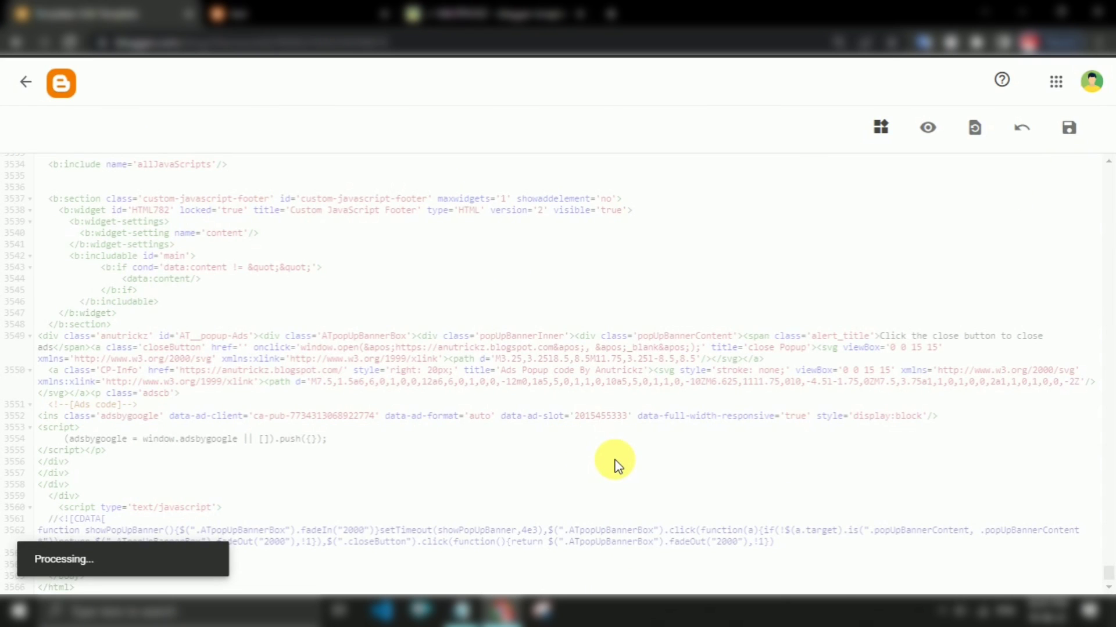
pyautogui.moveTo(576, 462)
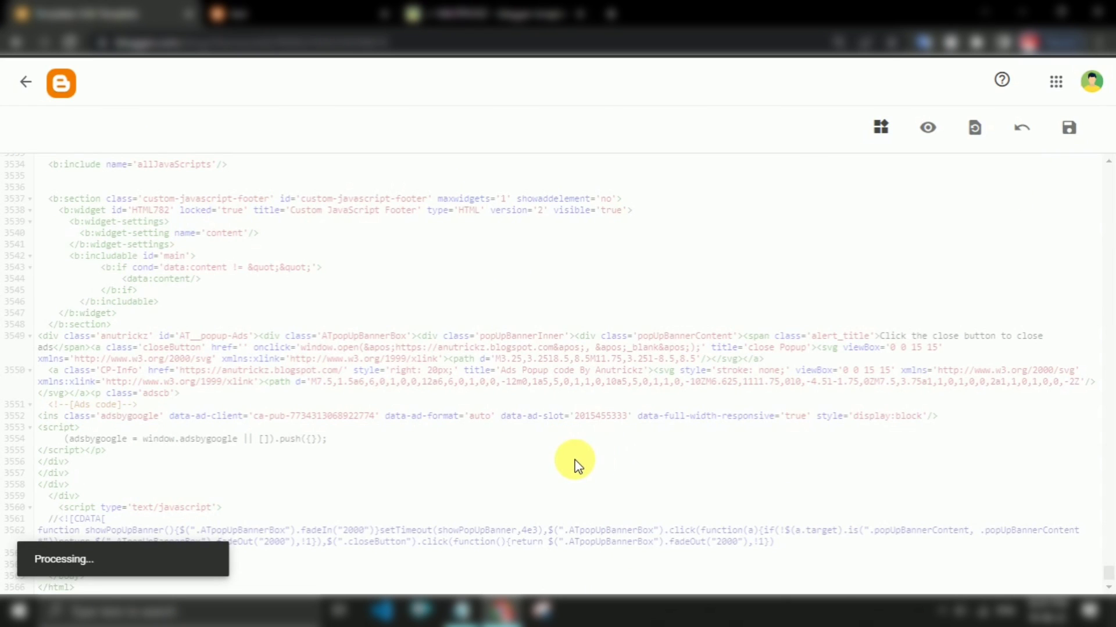